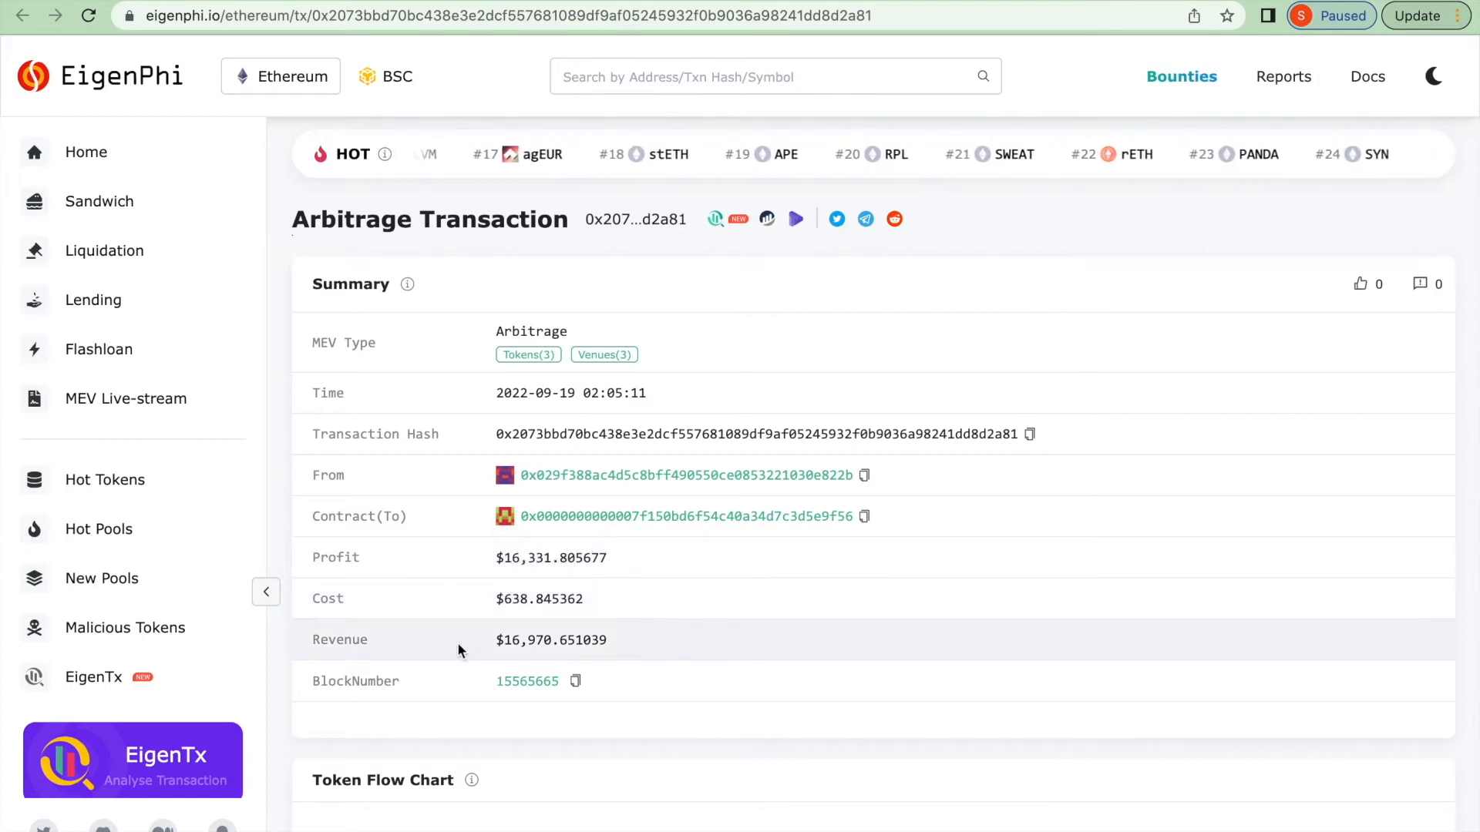
Review the transaction summary and token flow, then send it to the EigenTx flow-graph tool
scroll(down, 3)
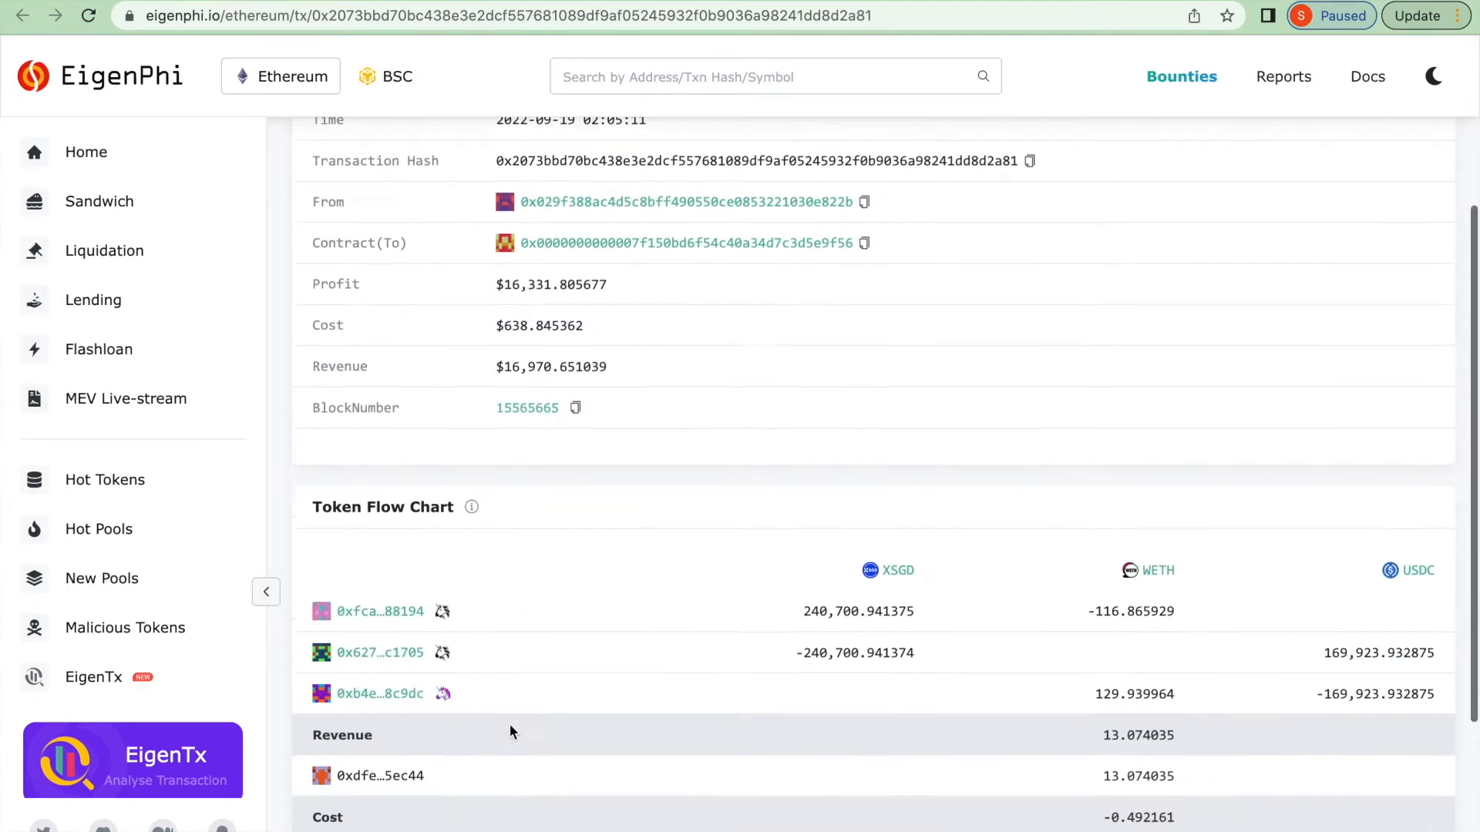
scroll(down, 3)
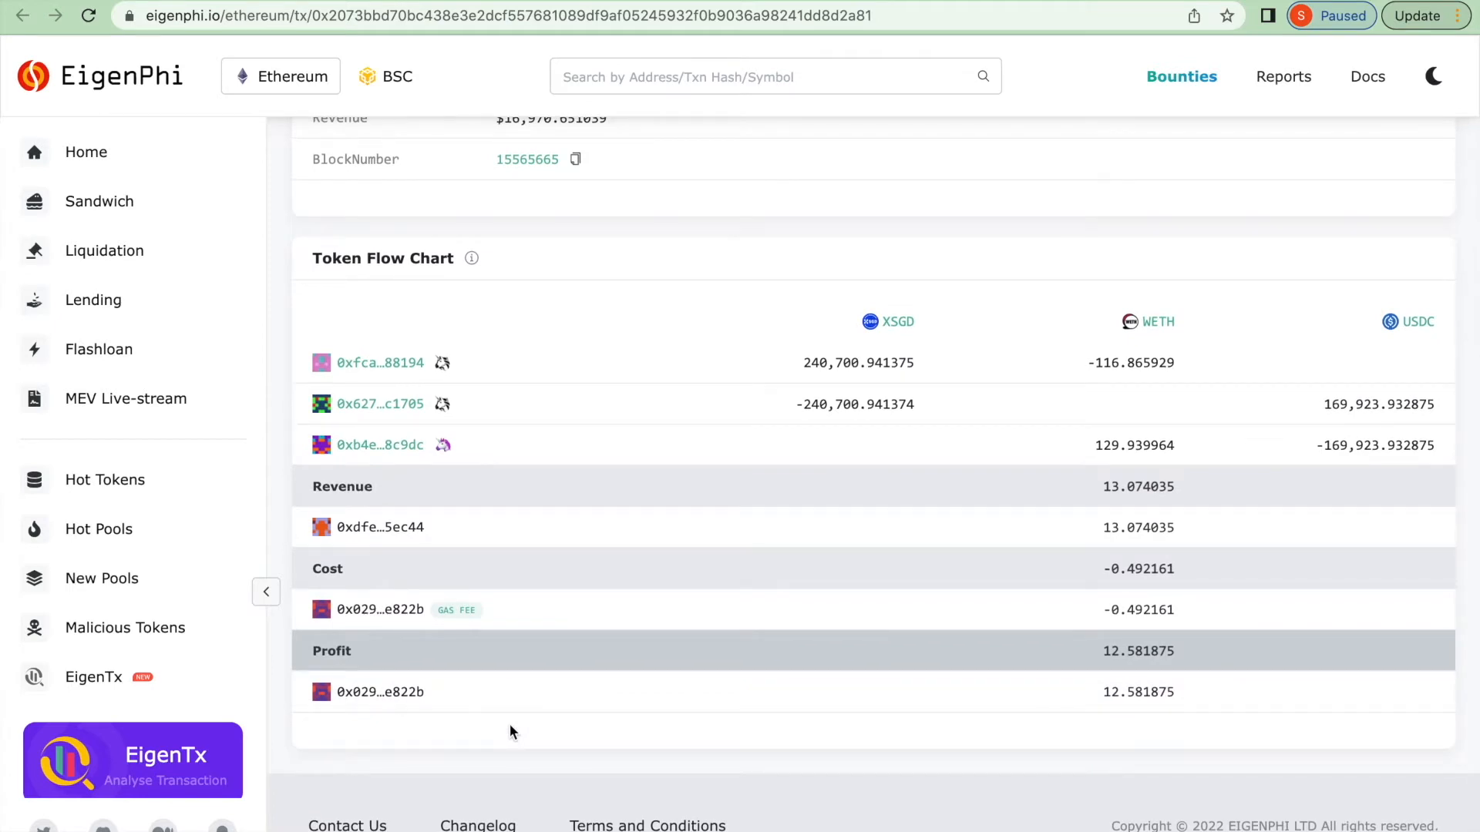
mouse_move(738, 279)
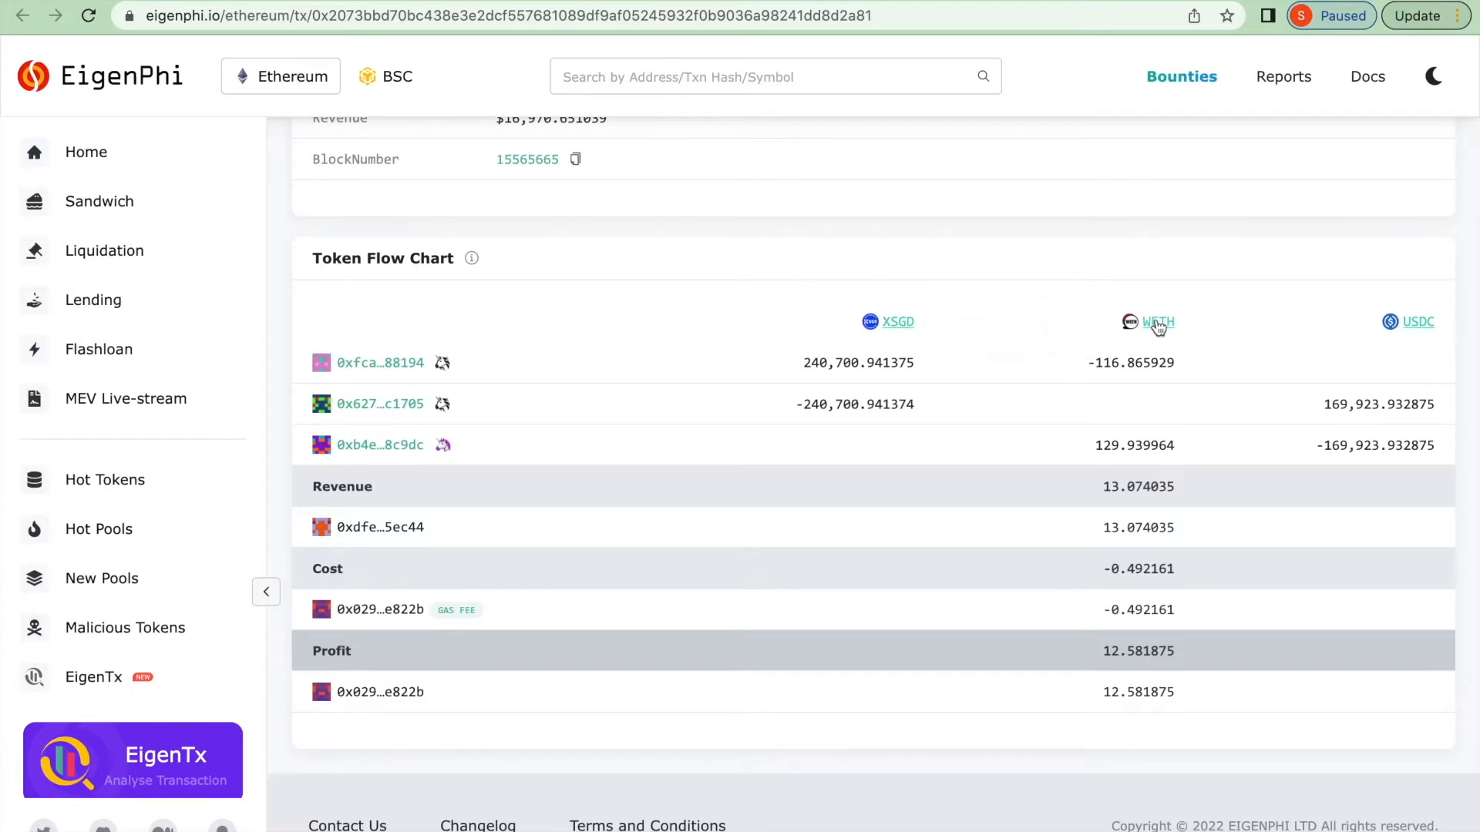
mouse_move(489, 338)
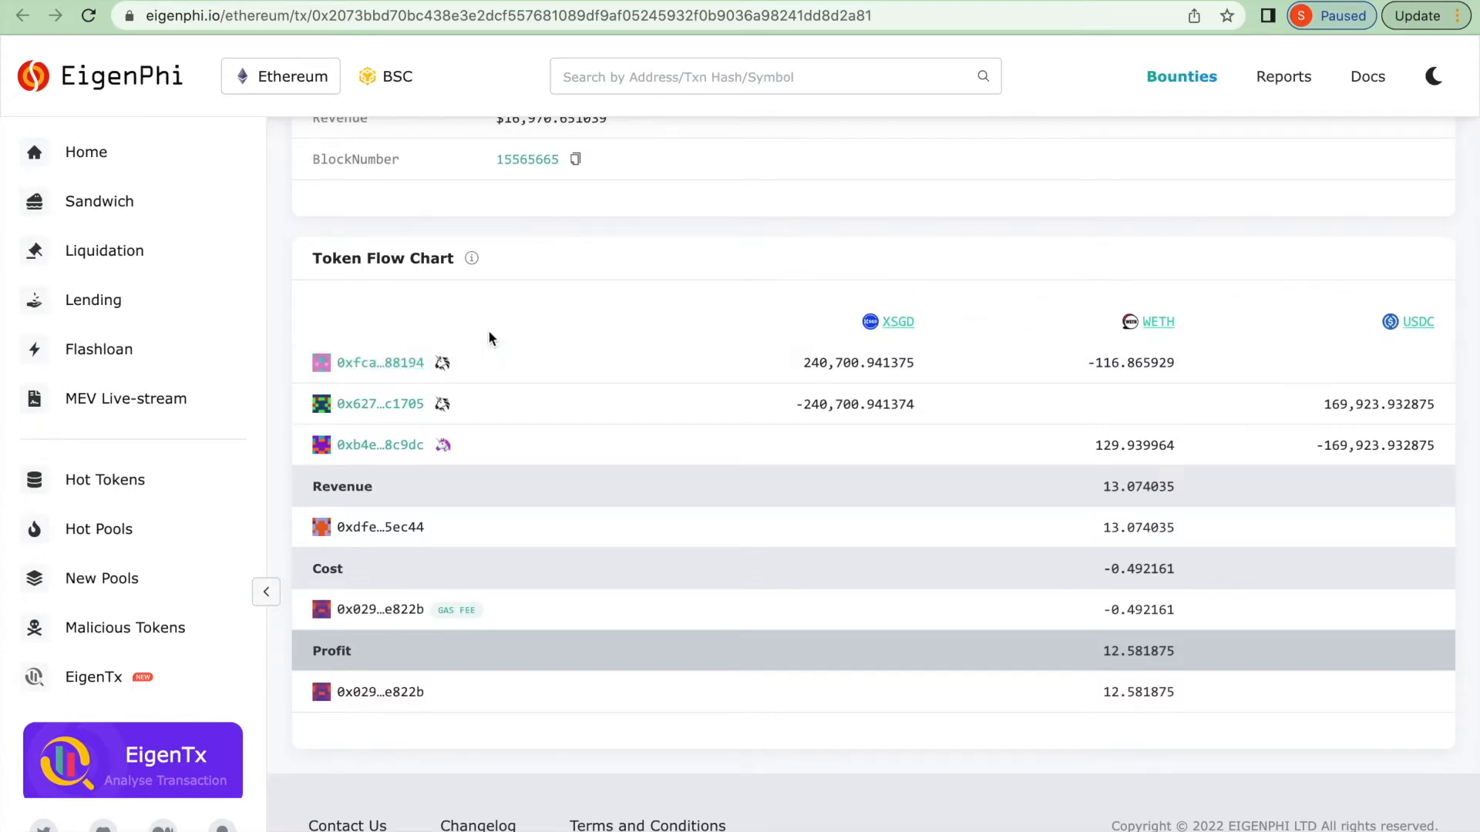
mouse_move(484, 439)
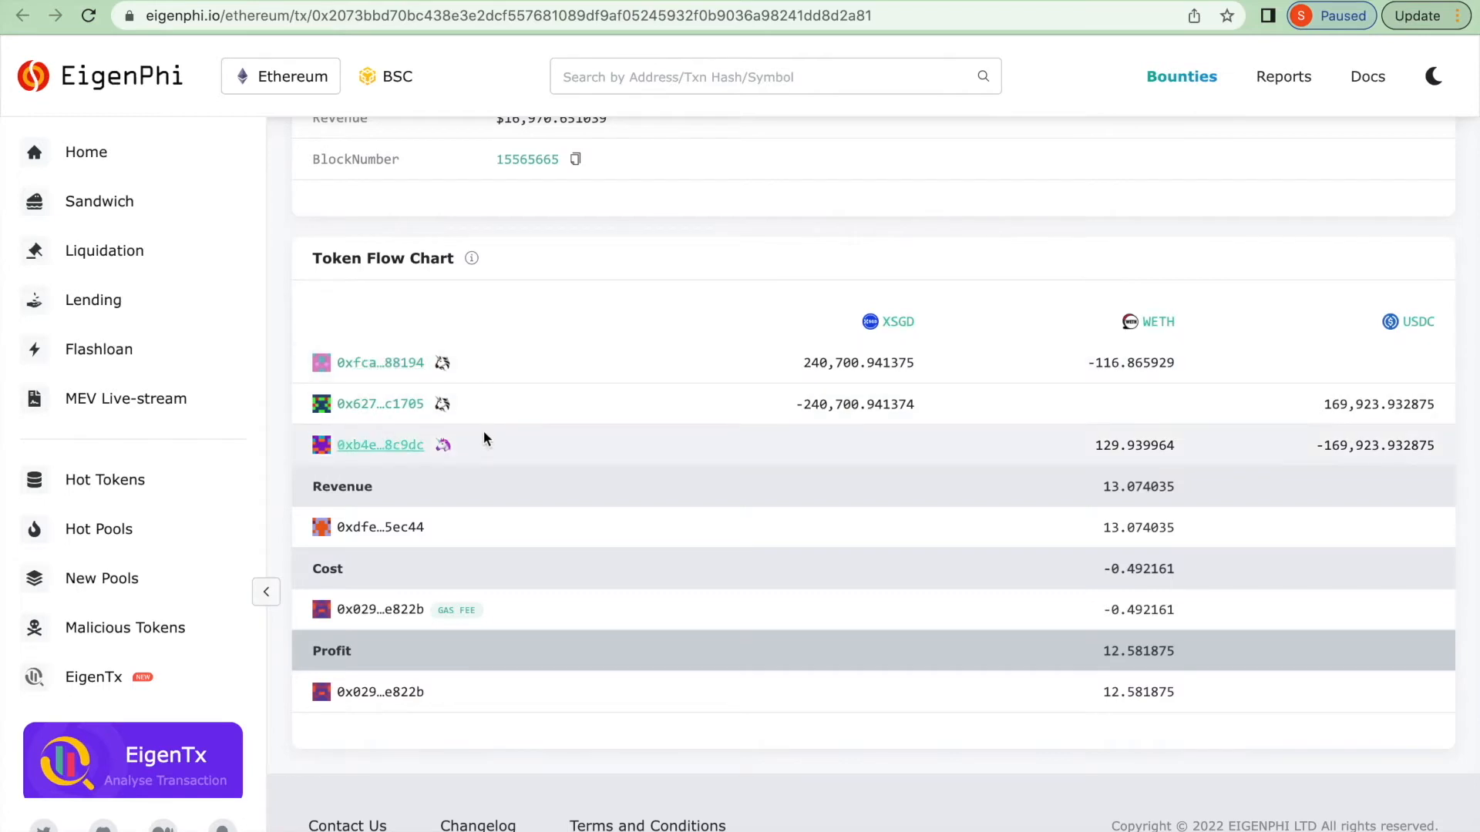
mouse_move(447, 382)
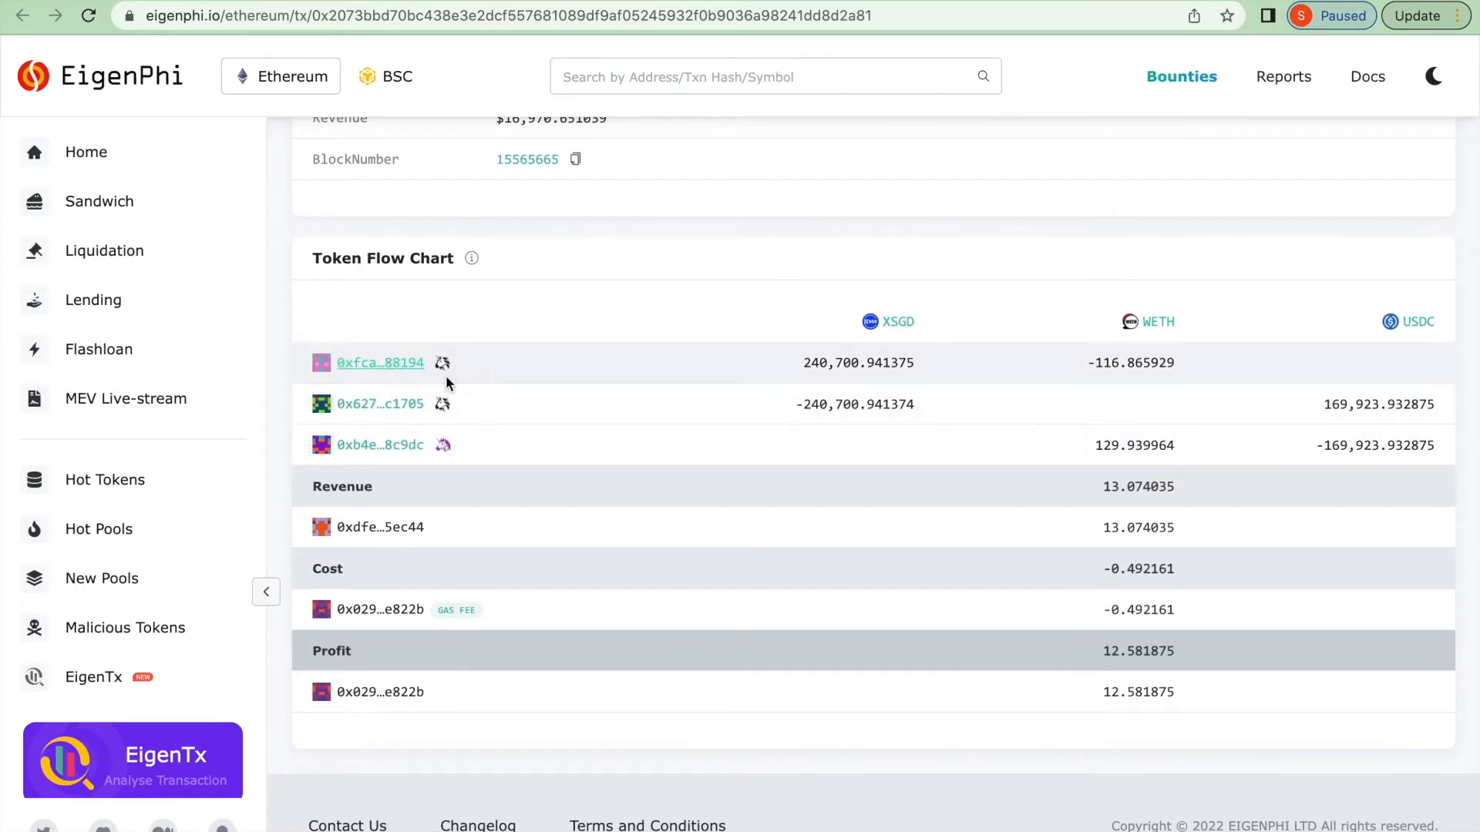
mouse_move(444, 365)
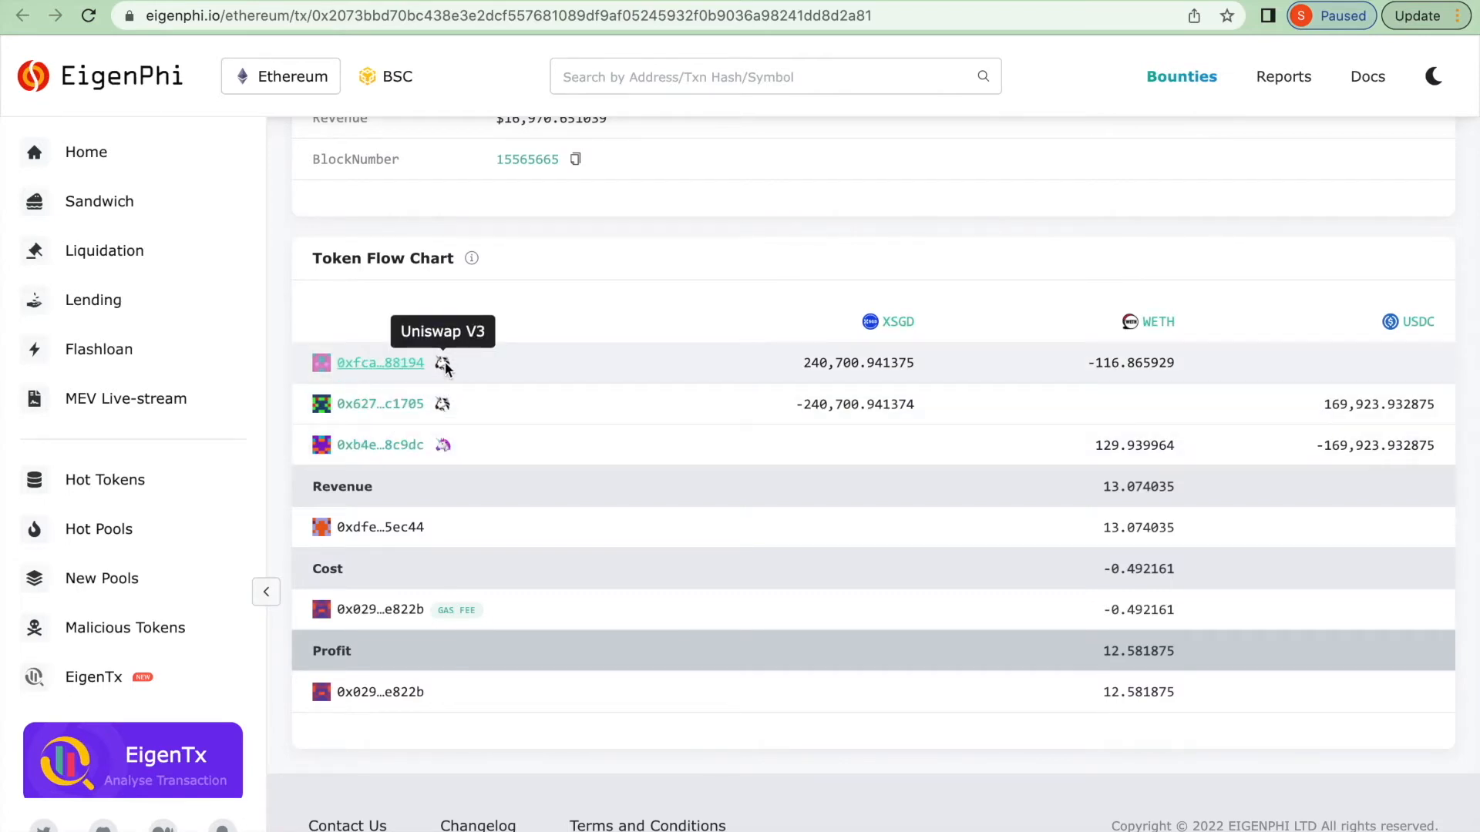
scroll(up, 3)
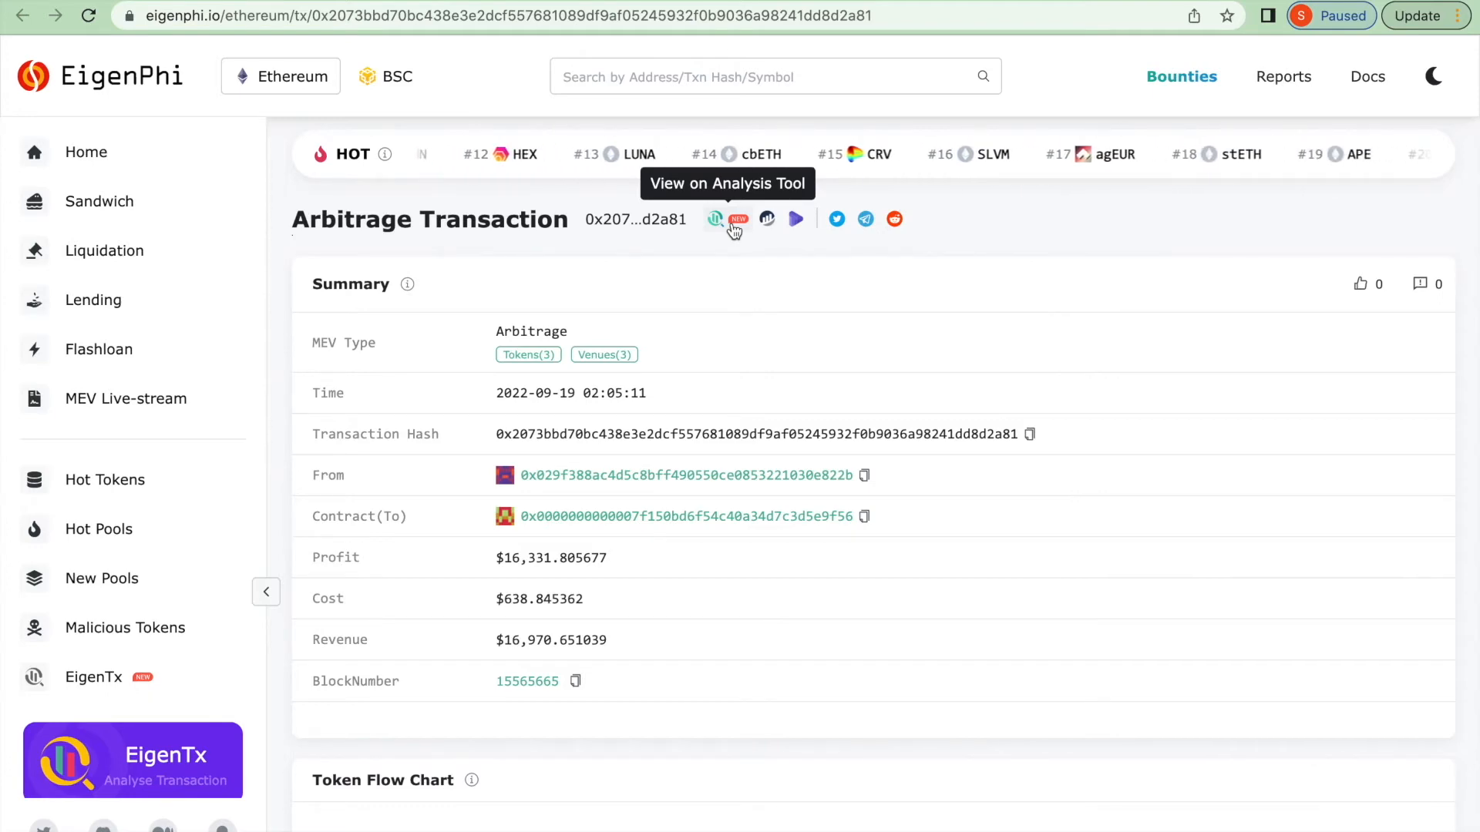
click(715, 219)
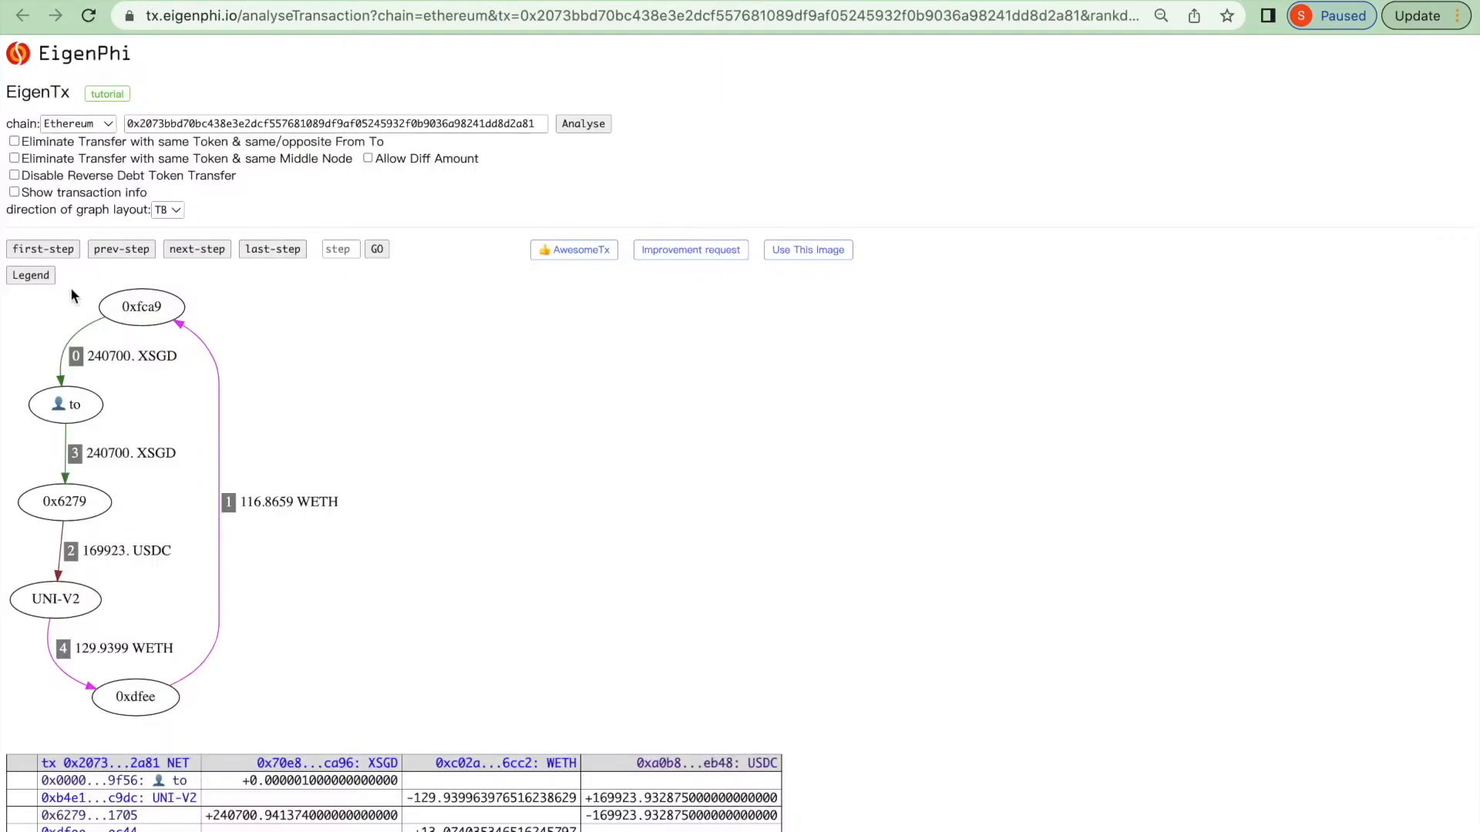
mouse_move(406, 453)
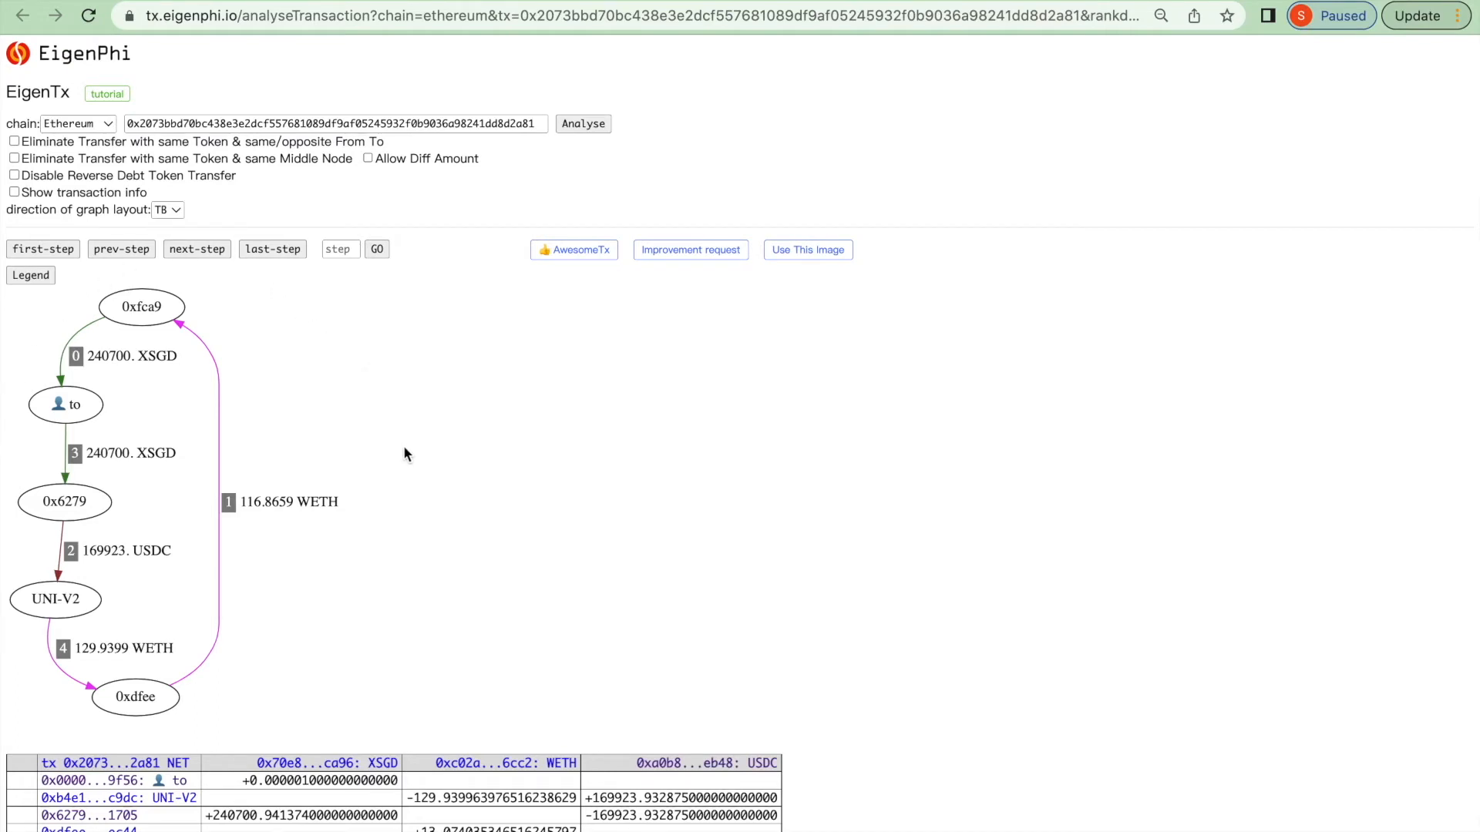
mouse_move(289, 503)
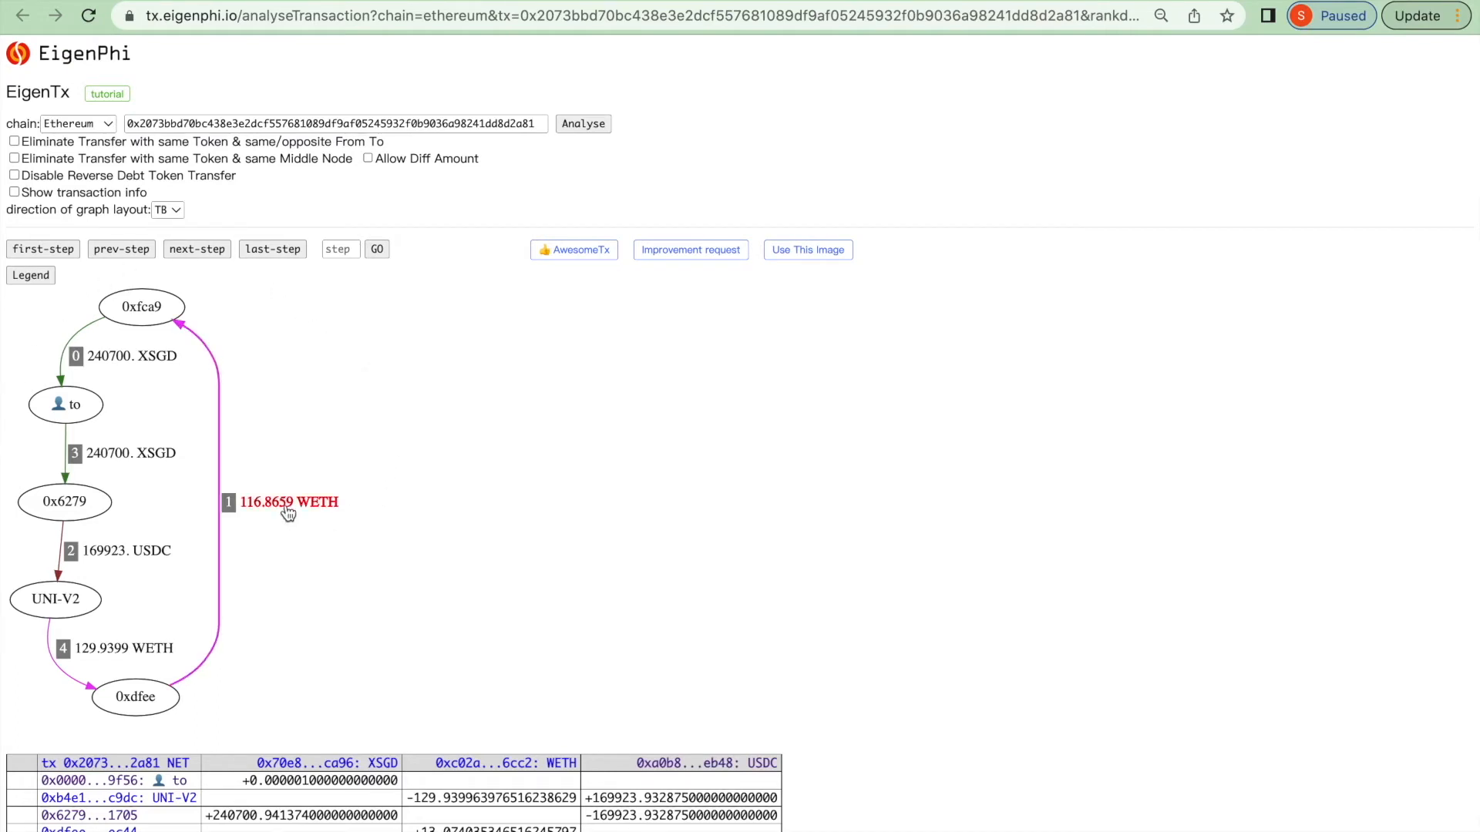
mouse_move(130, 356)
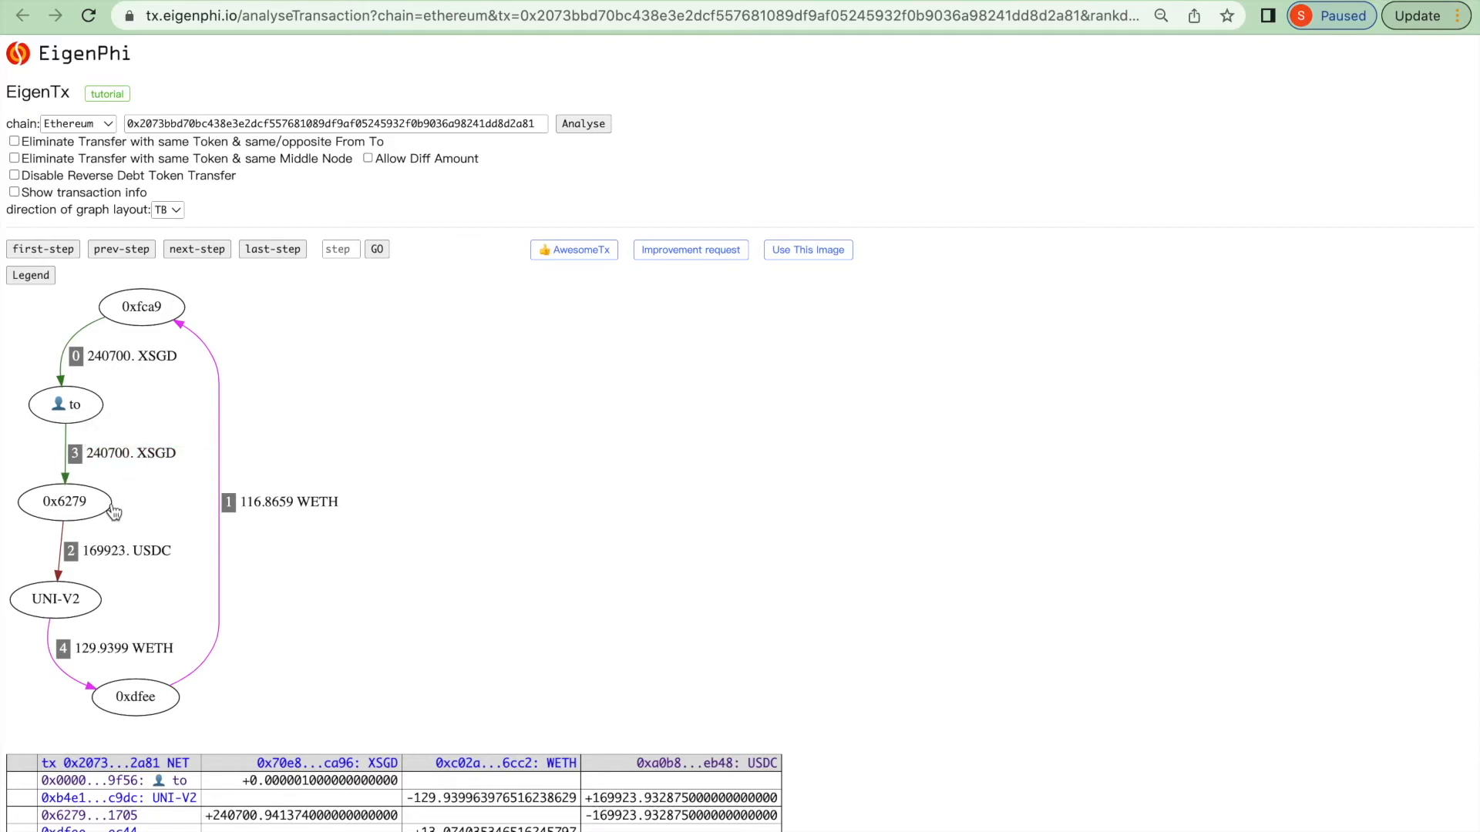
mouse_move(125, 550)
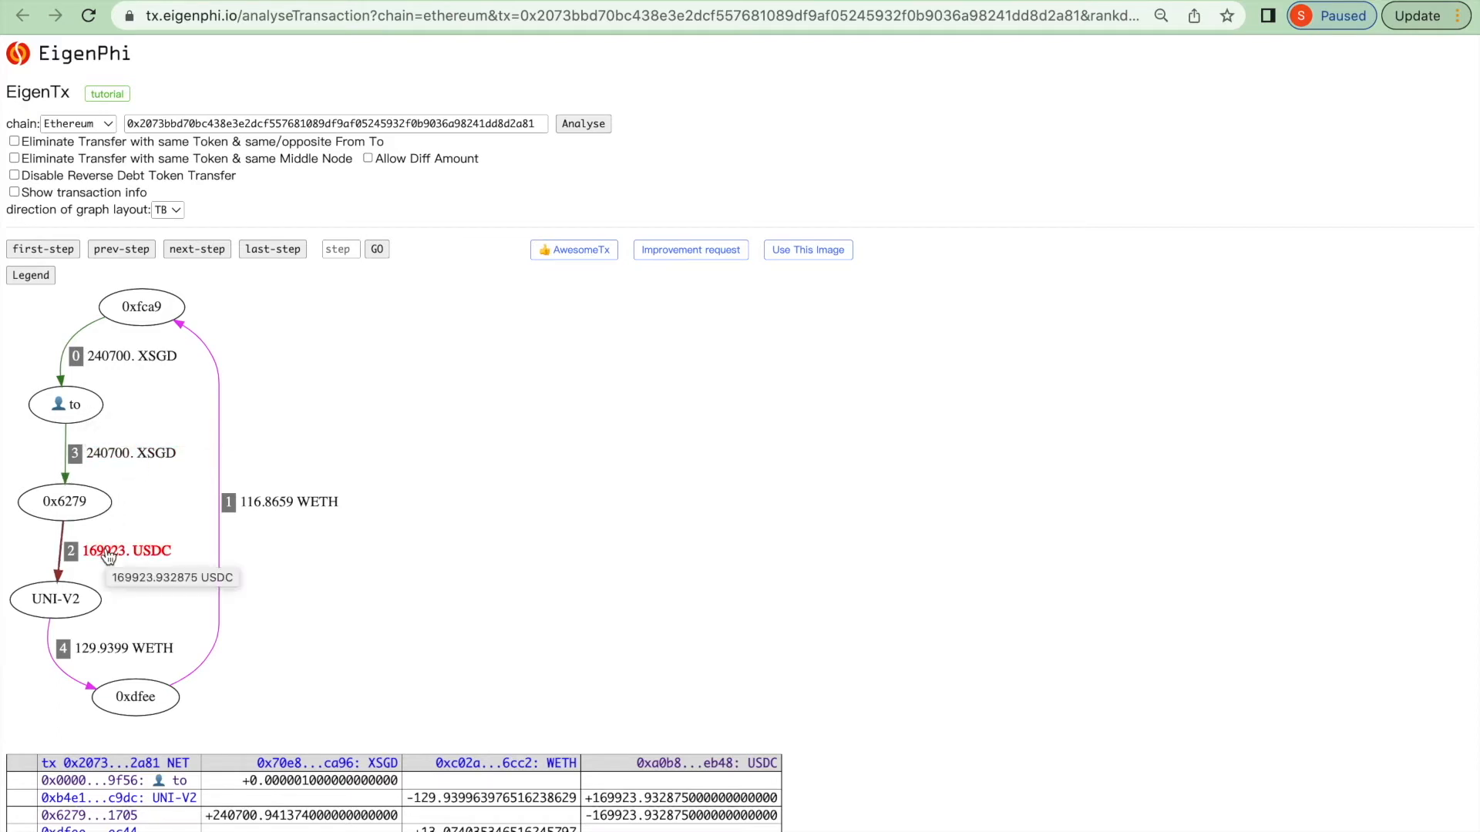
mouse_move(64, 501)
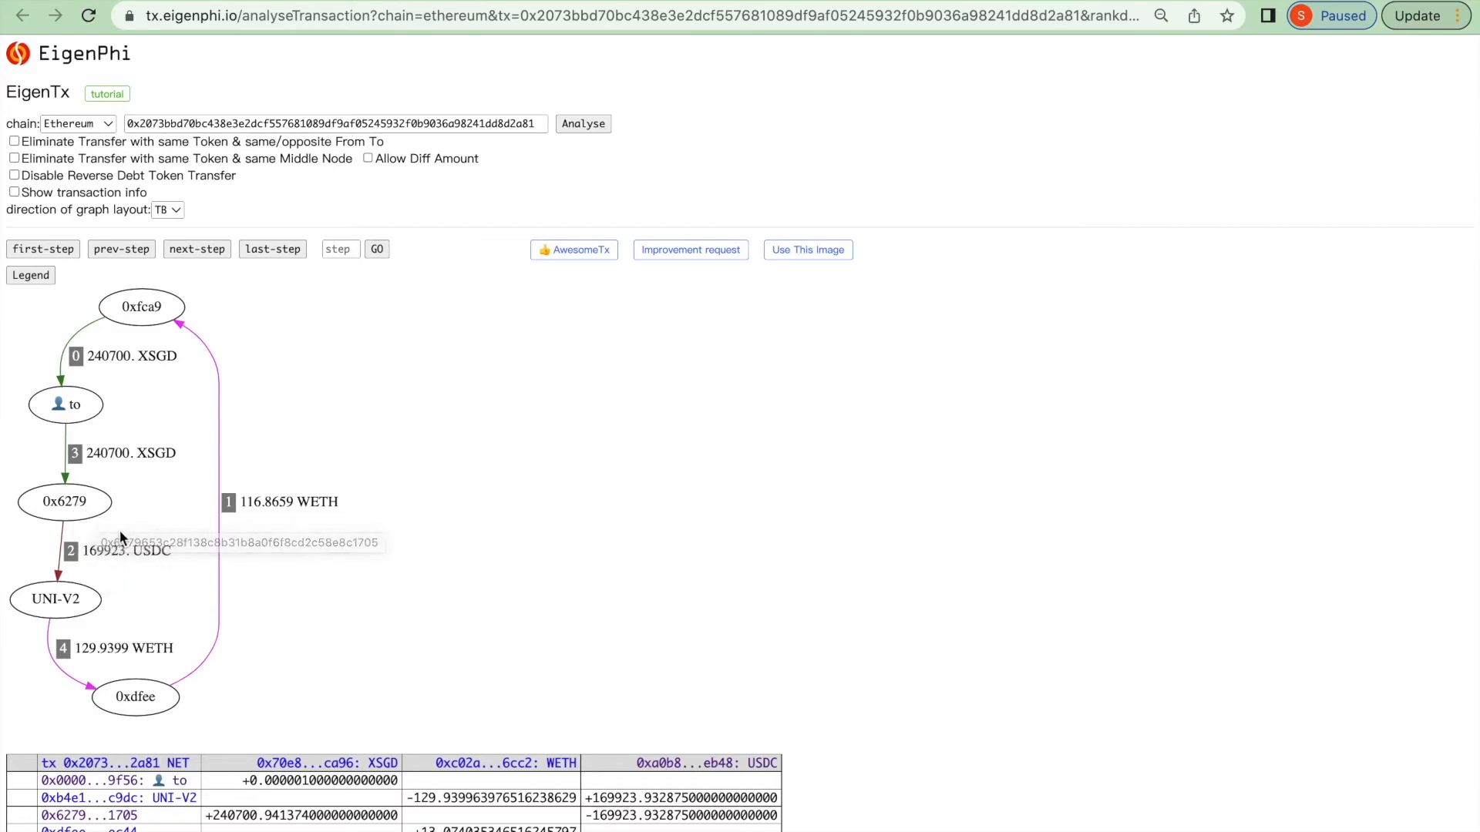
mouse_move(128, 550)
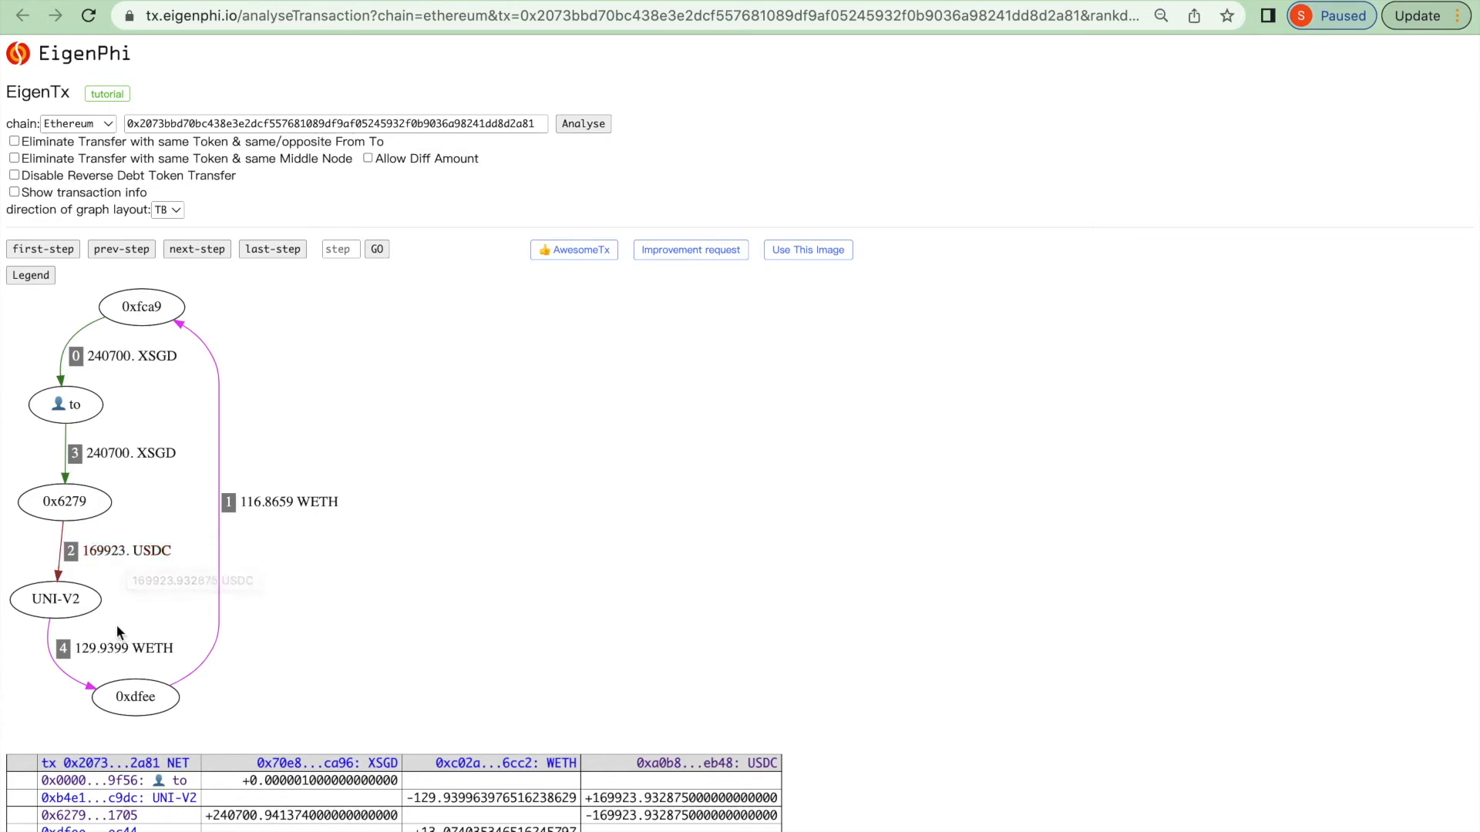
mouse_move(120, 648)
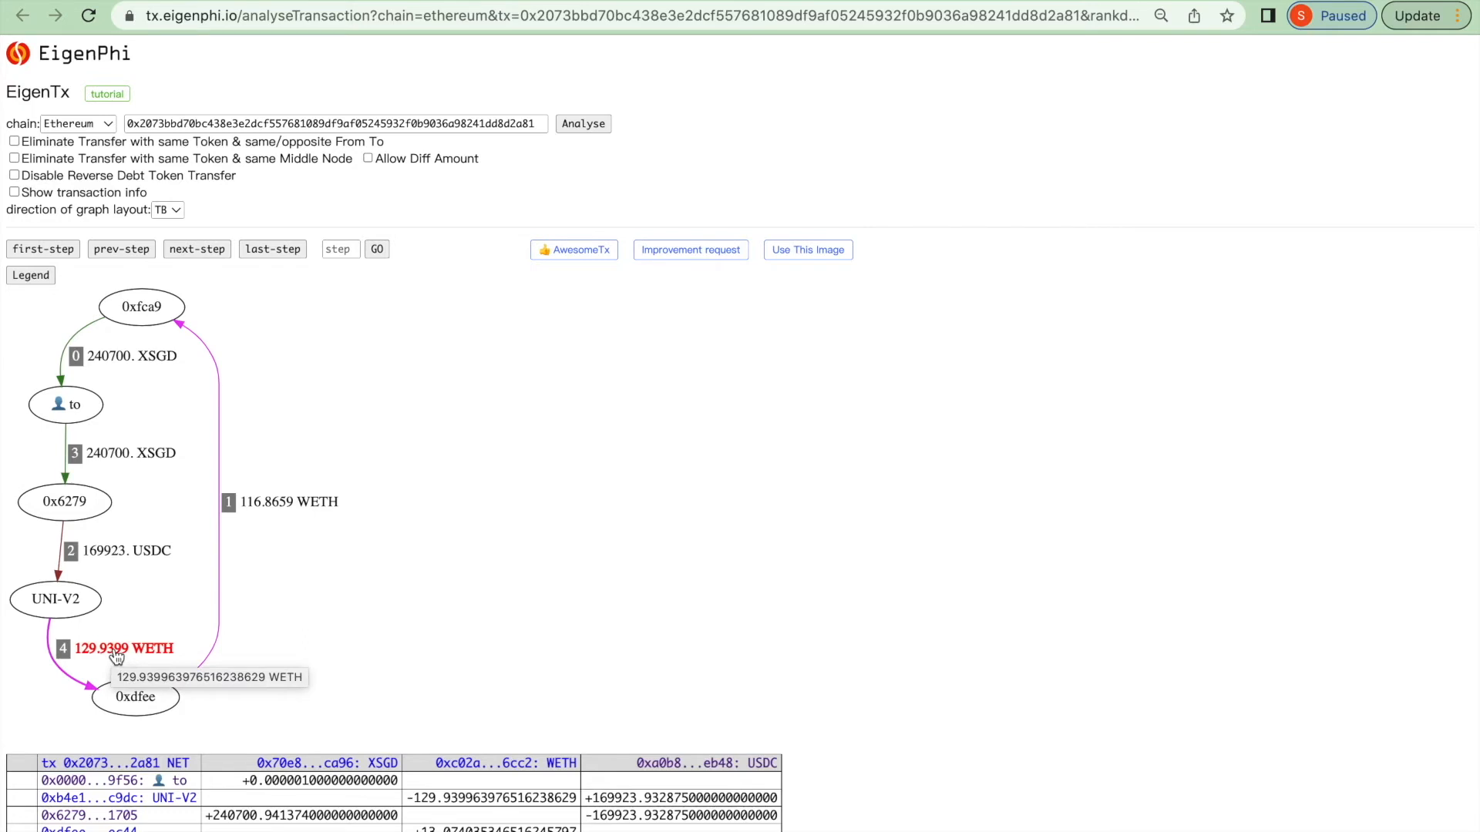
mouse_move(288, 503)
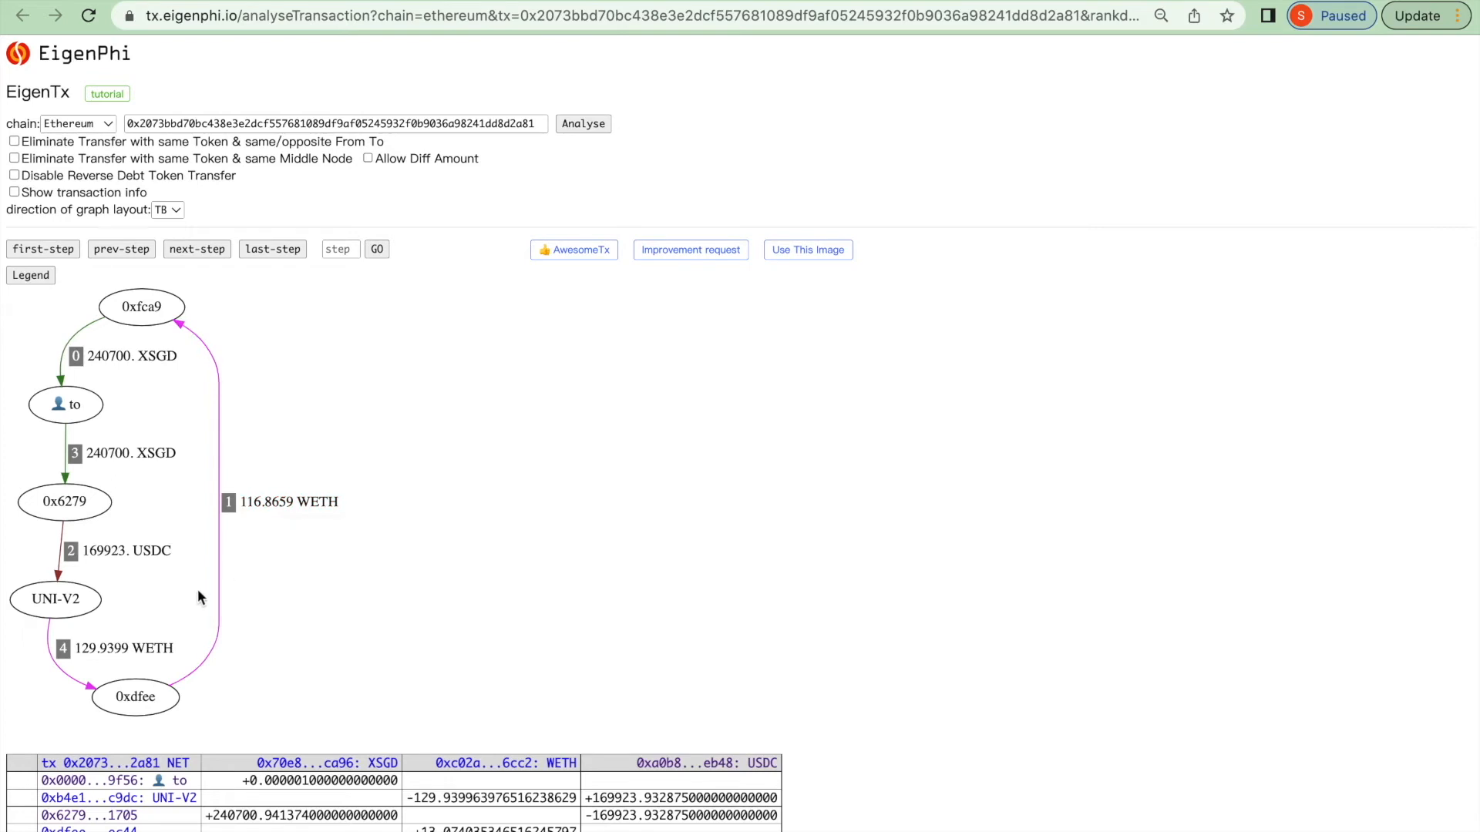
mouse_move(192, 603)
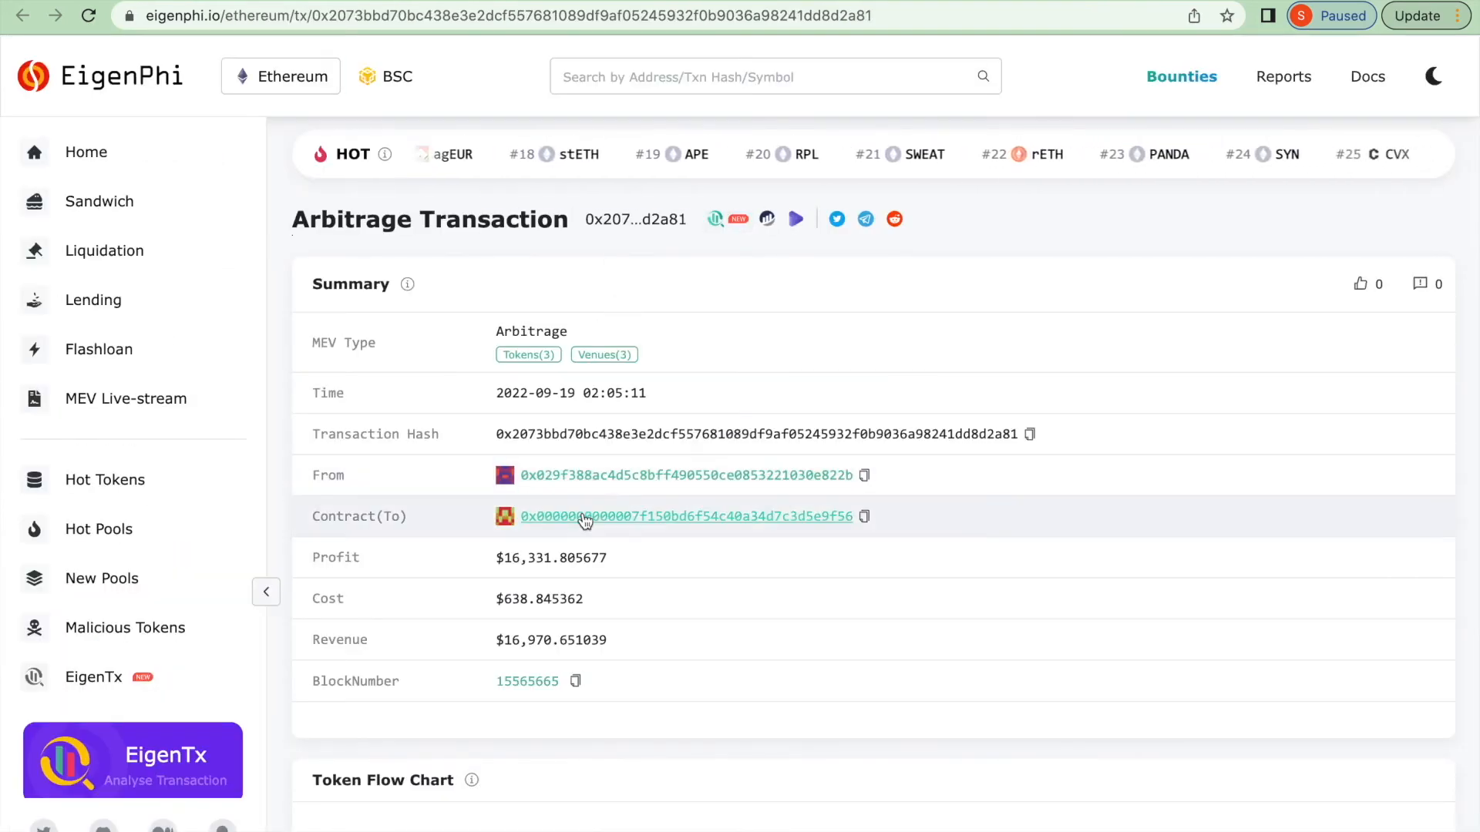
View the Contract(To) portfolio's 7-day MEV performance and profit distribution charts
click(687, 517)
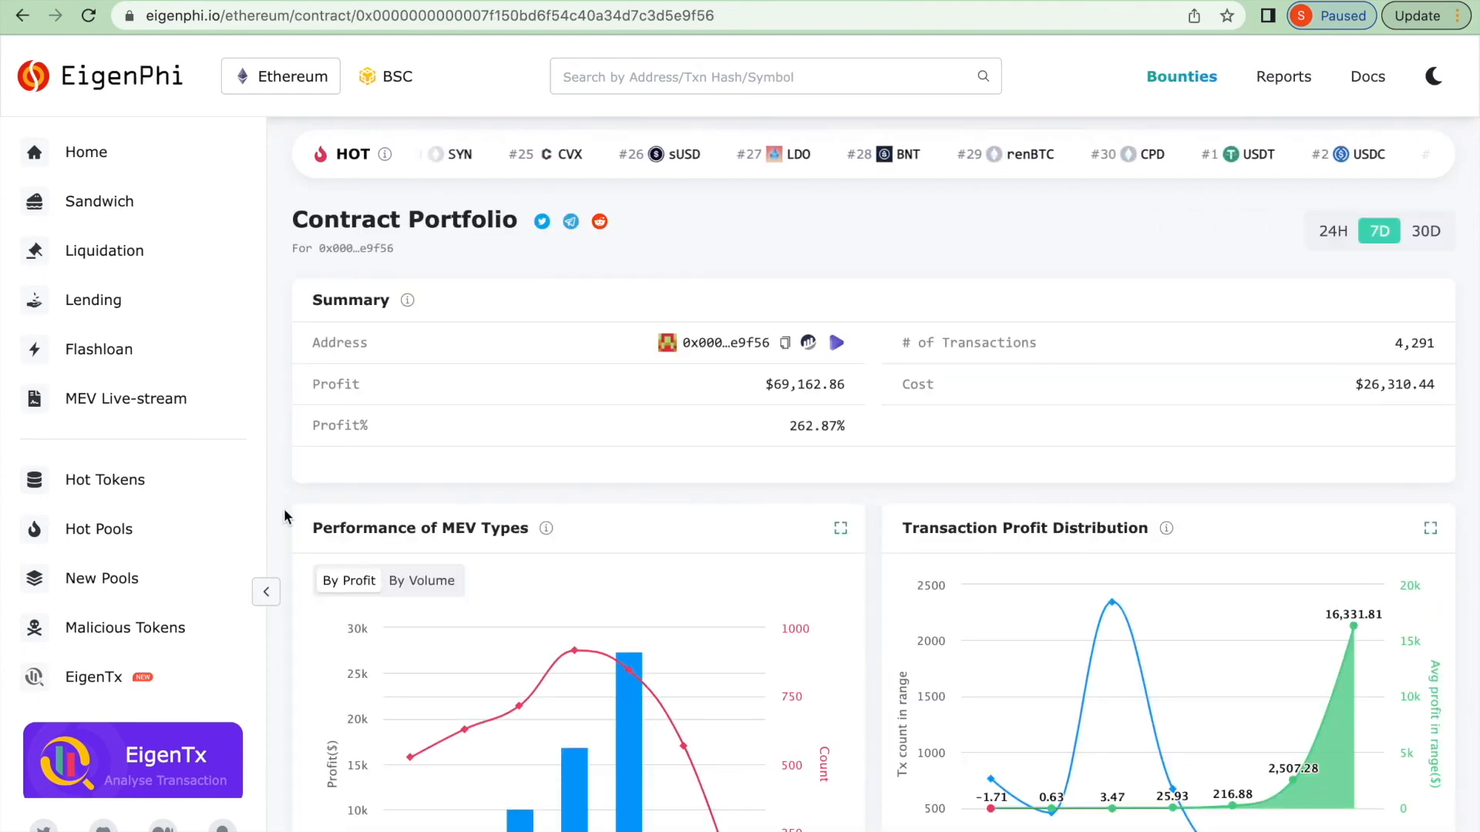
scroll(down, 3)
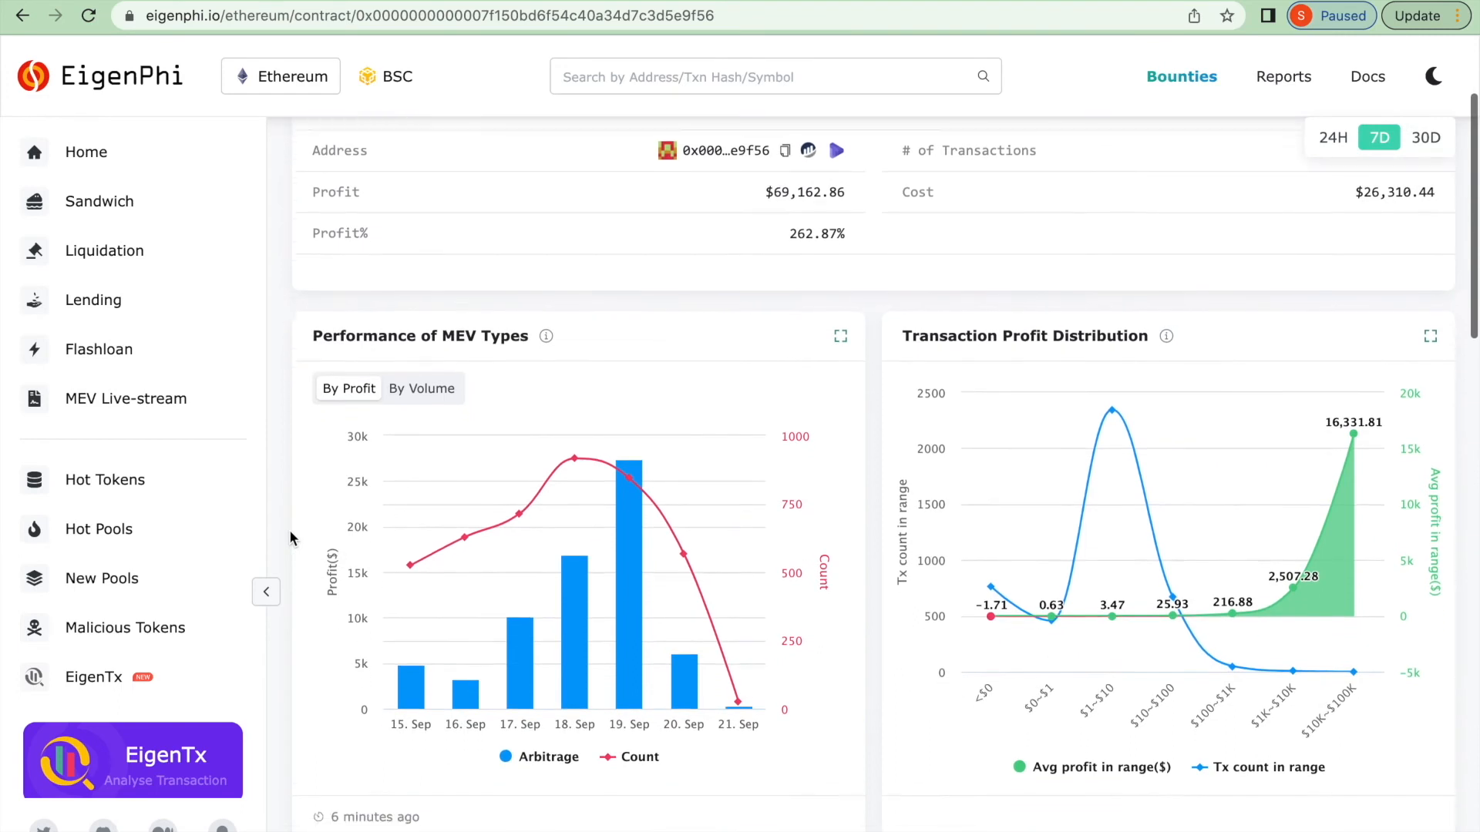
scroll(down, 3)
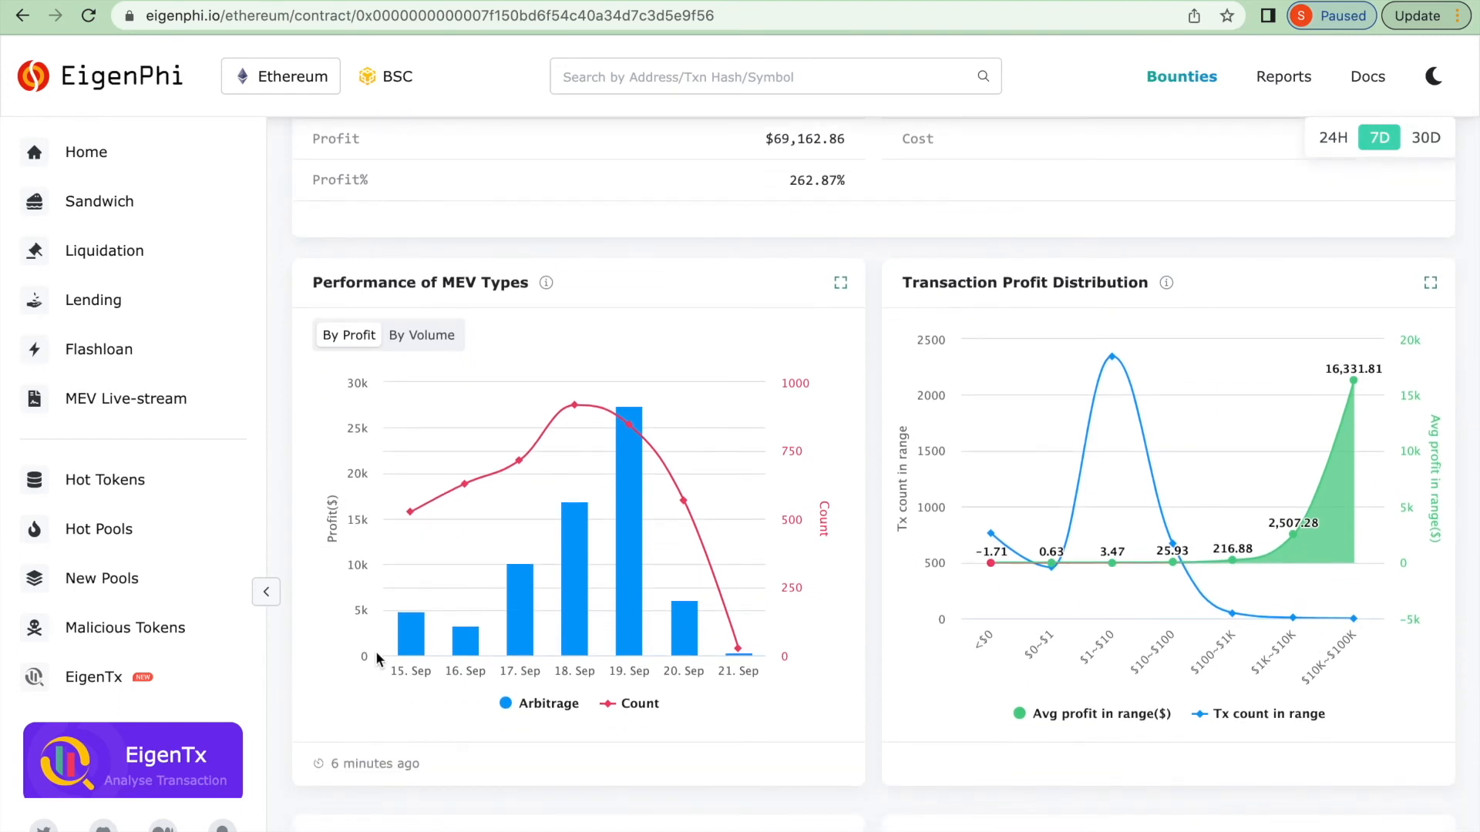
mouse_move(408, 614)
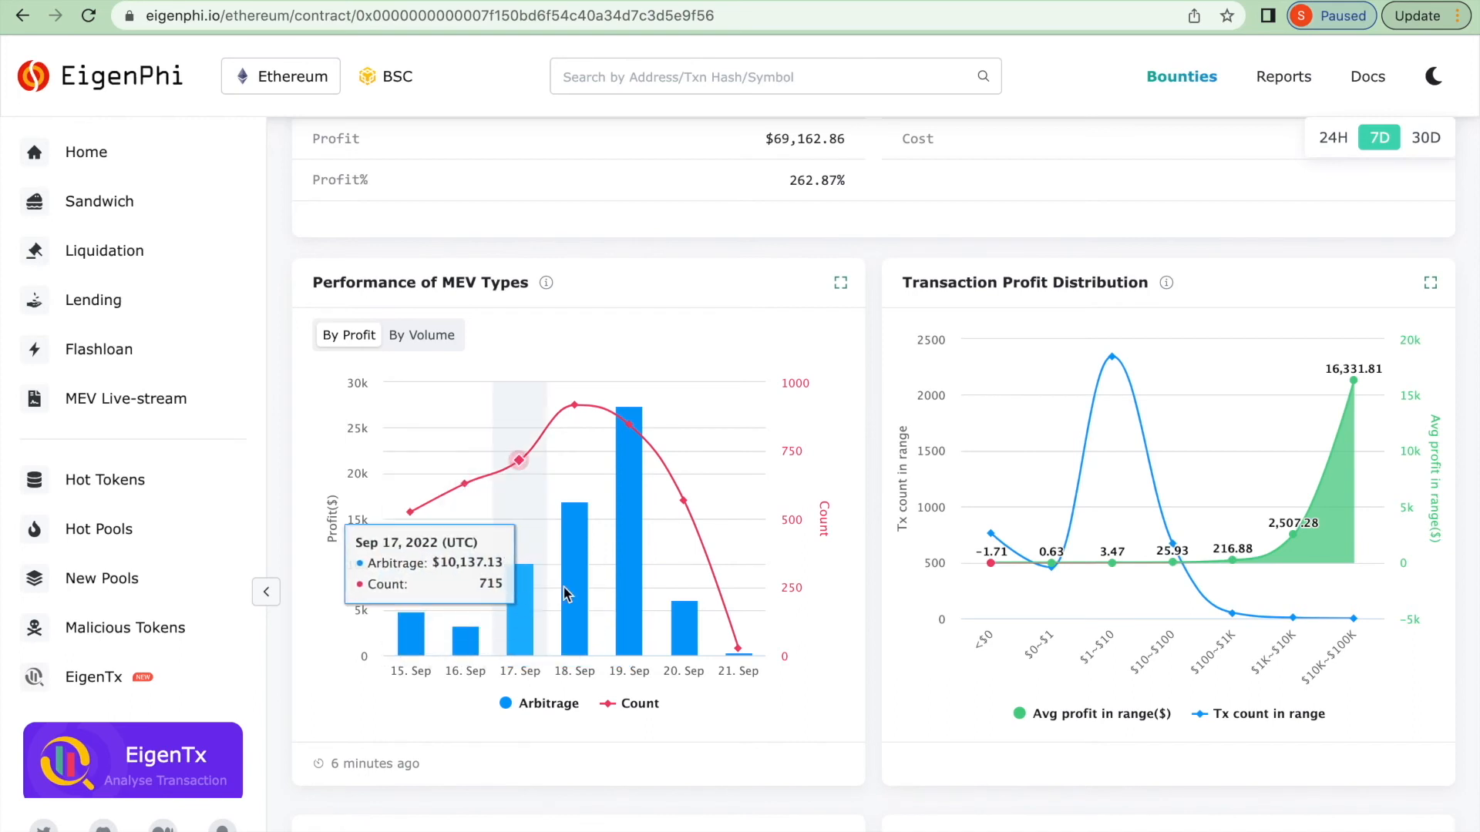
mouse_move(629, 587)
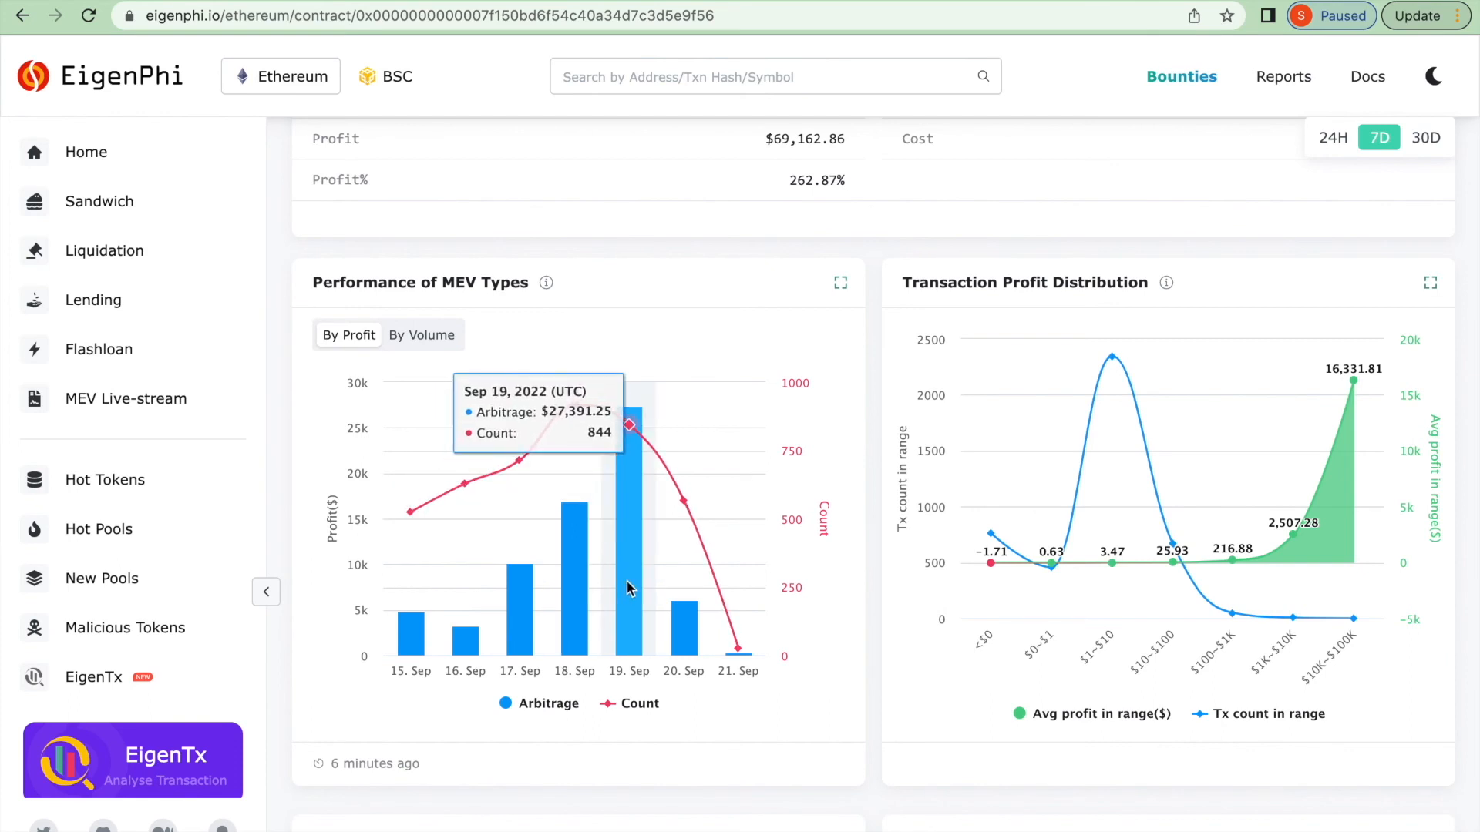